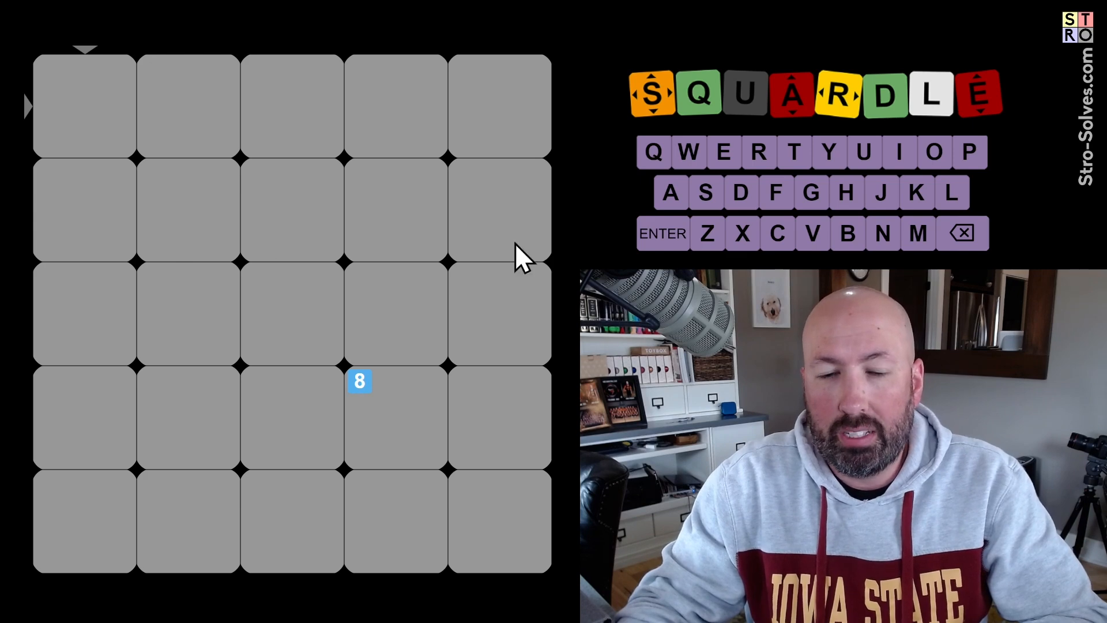
mouse_move(358, 426)
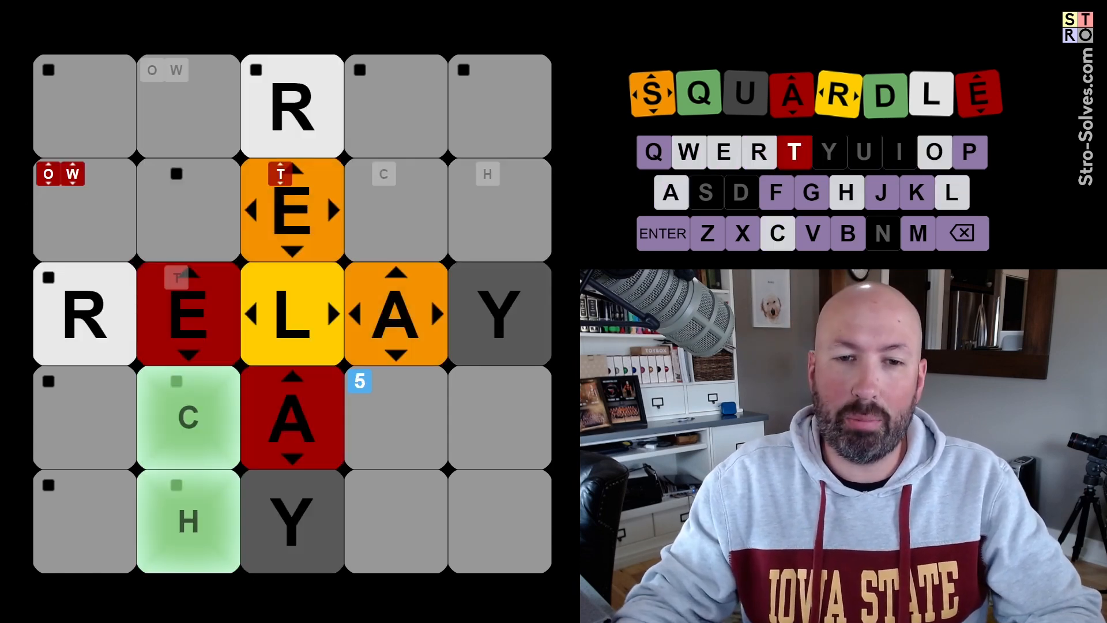
mouse_move(190, 403)
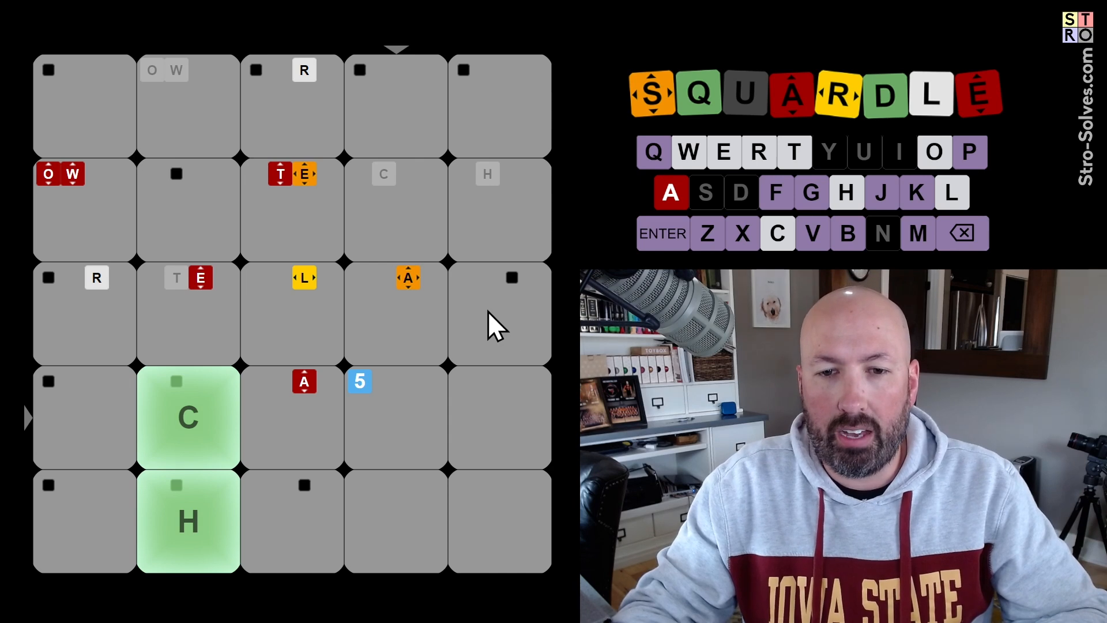
mouse_move(405, 113)
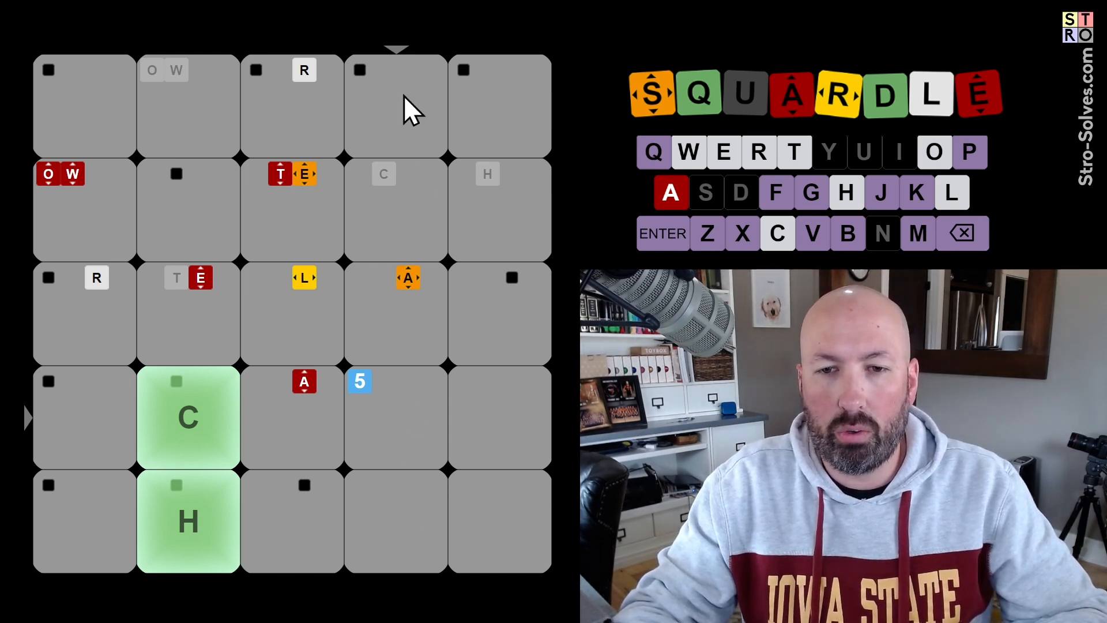
mouse_move(419, 374)
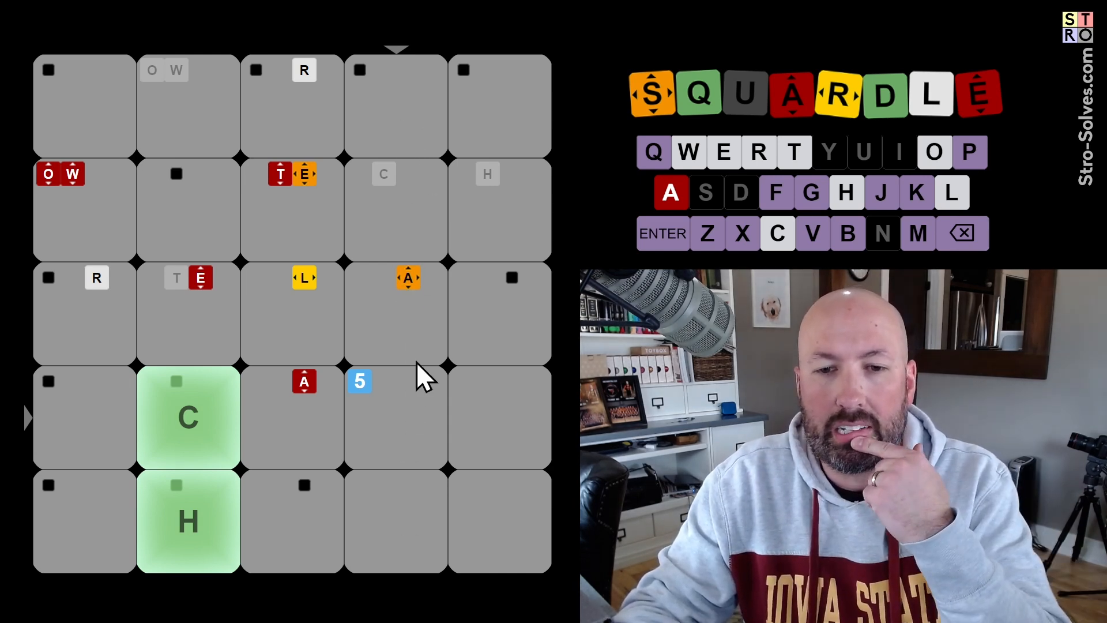
mouse_move(392, 482)
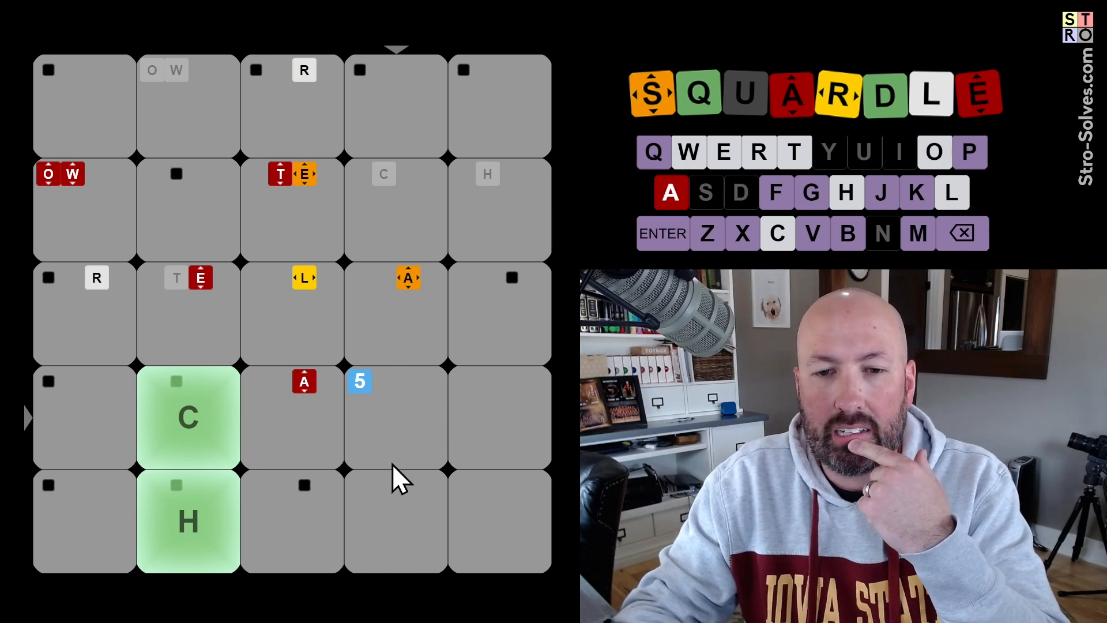
mouse_move(251, 440)
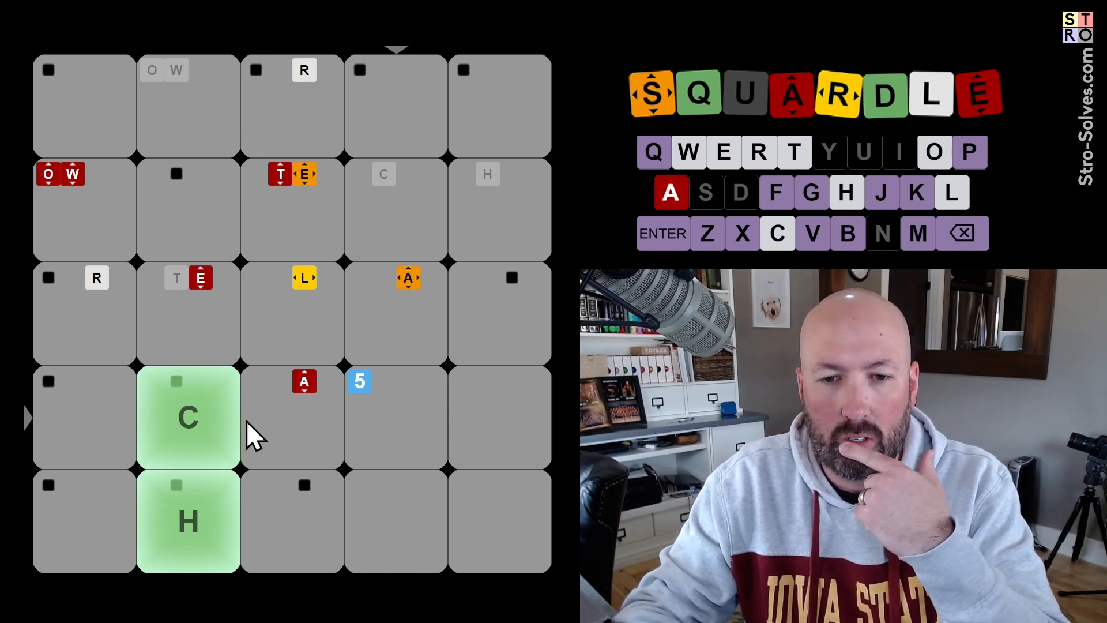
mouse_move(86, 217)
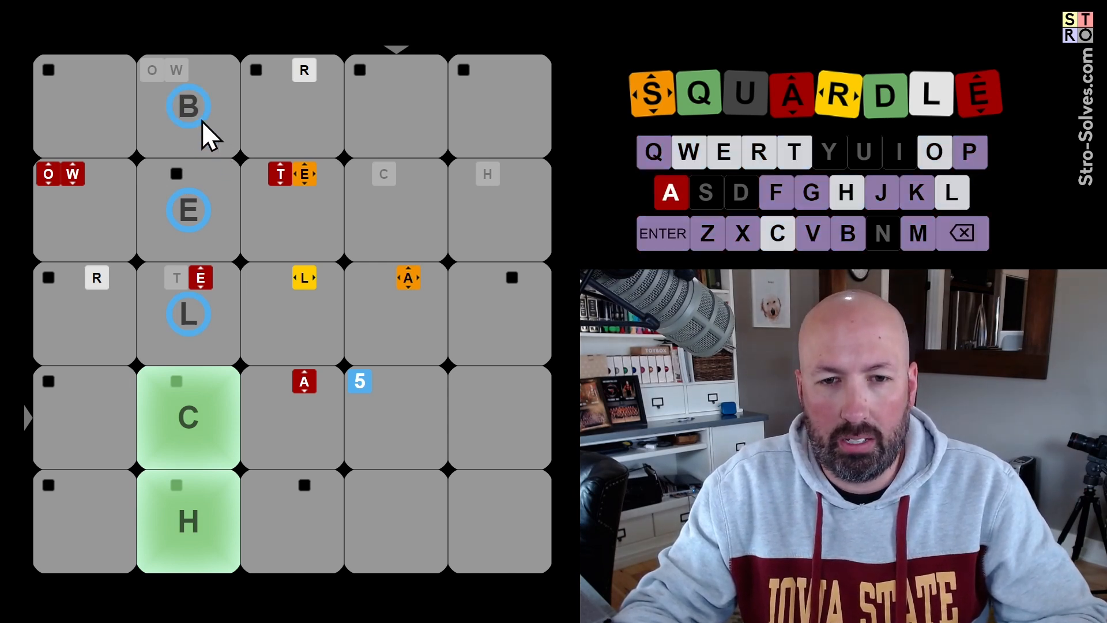
mouse_move(219, 152)
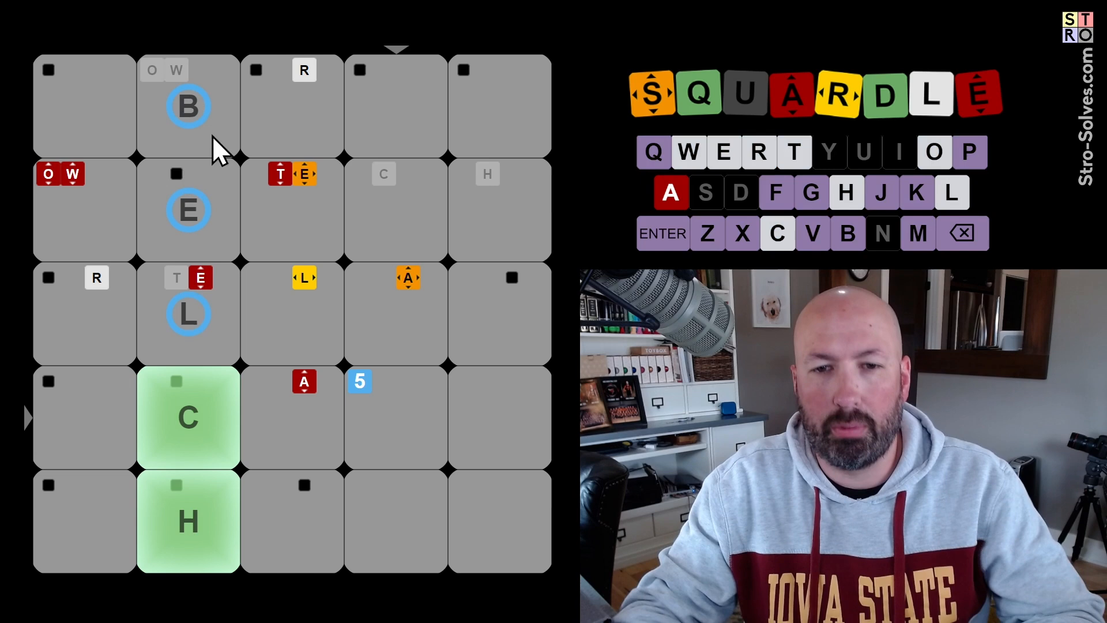
mouse_move(857, 152)
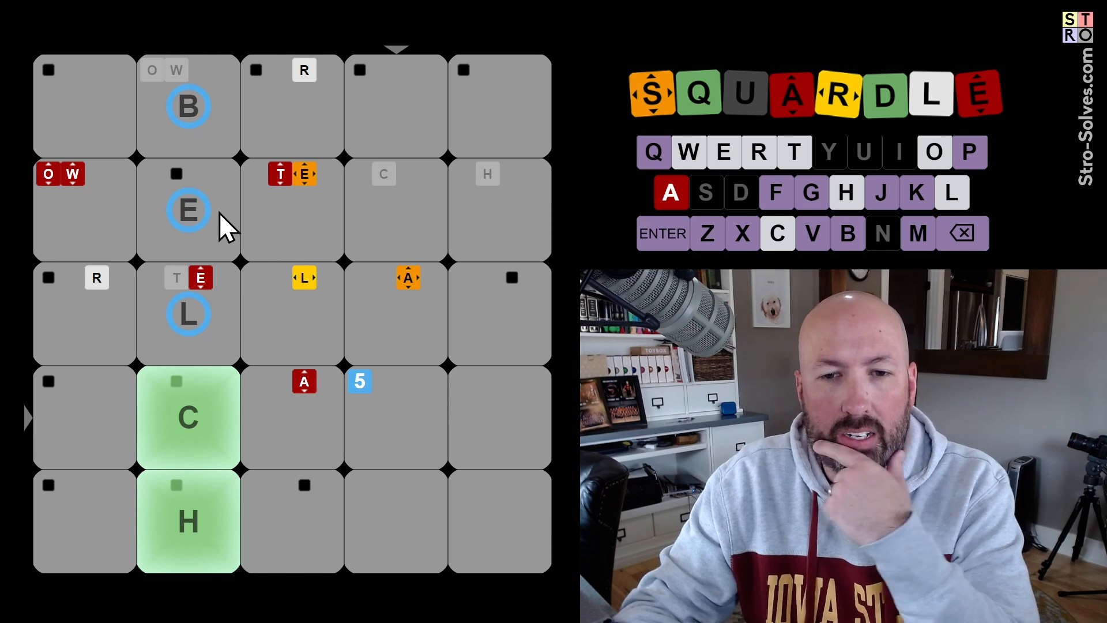
mouse_move(289, 339)
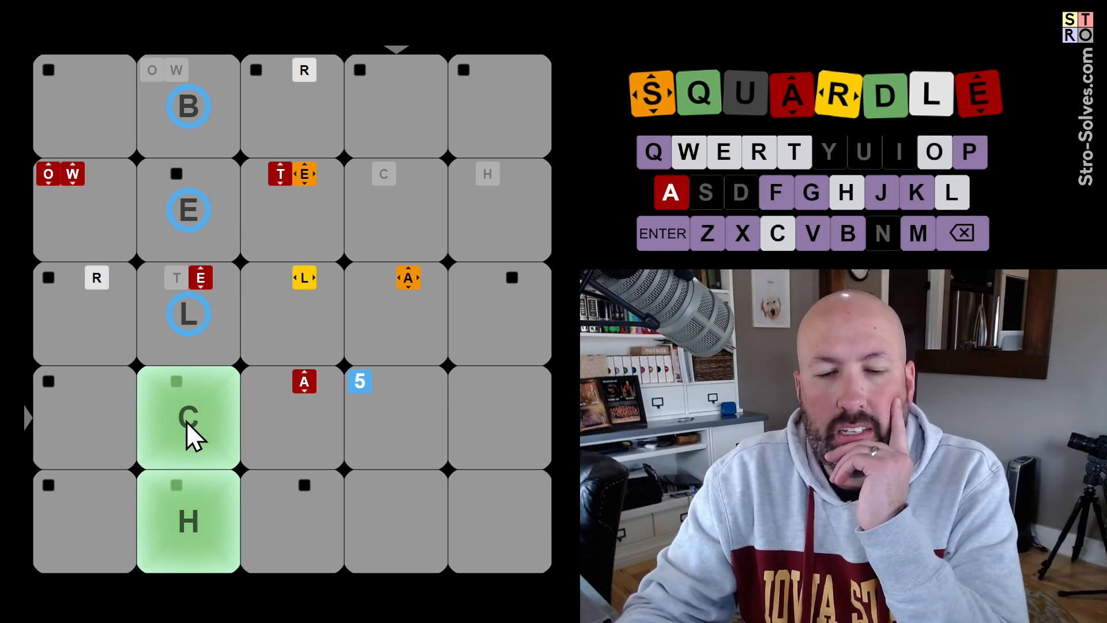
mouse_move(405, 235)
text(A)
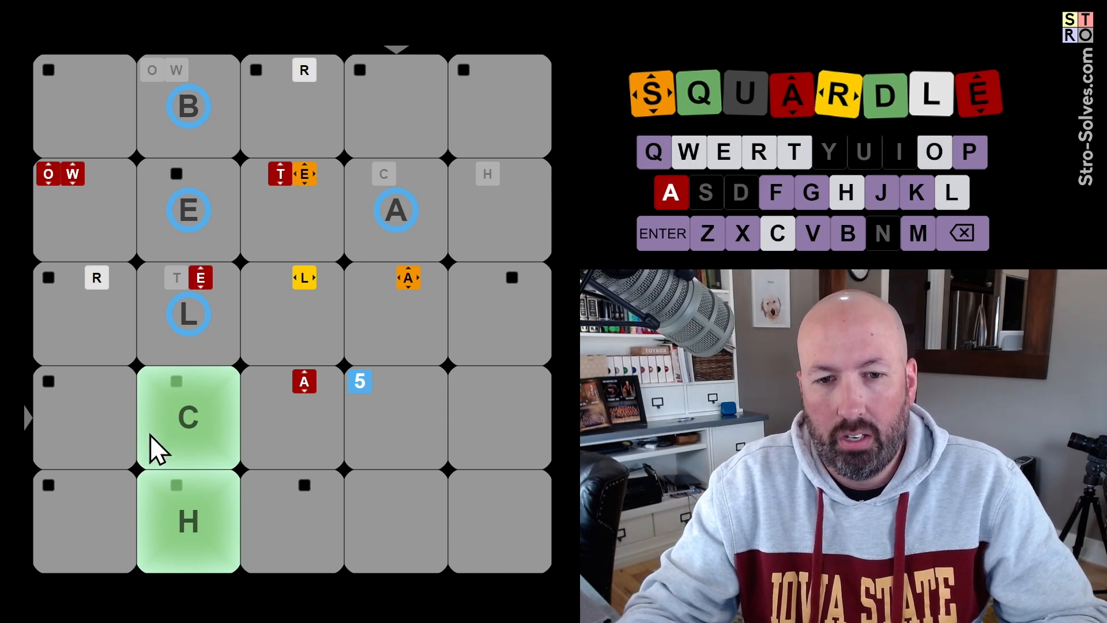
mouse_move(542, 431)
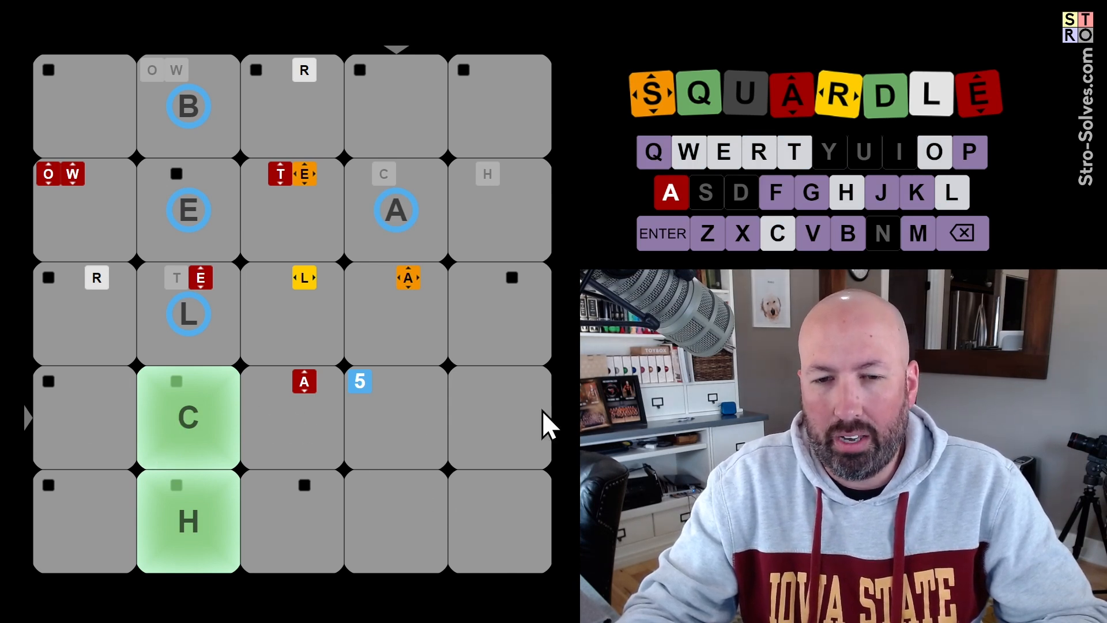
mouse_move(219, 450)
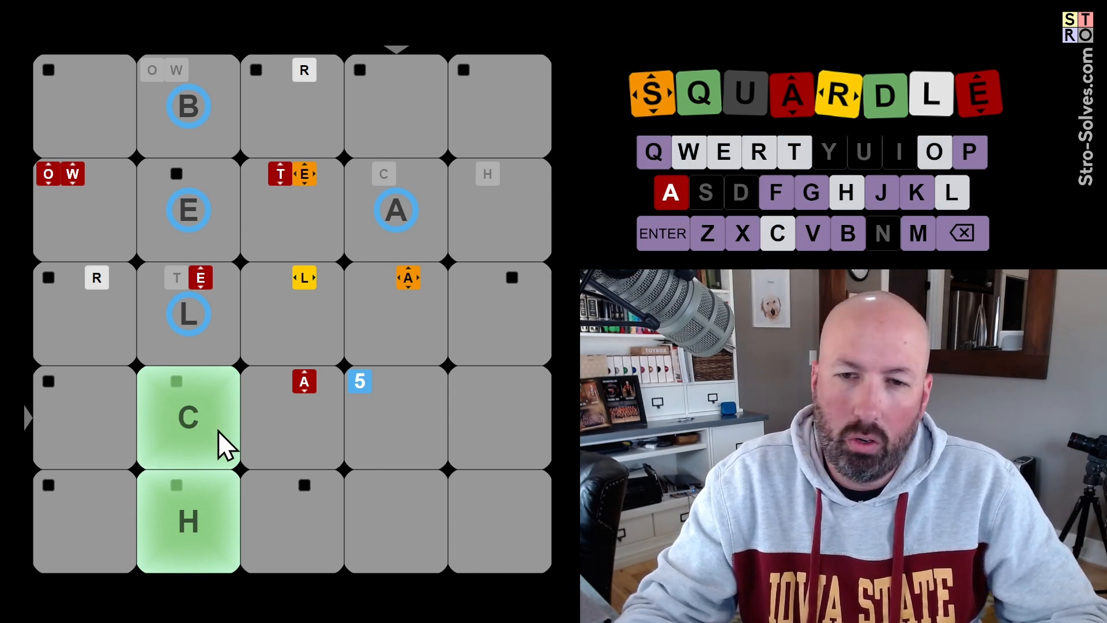
mouse_move(339, 438)
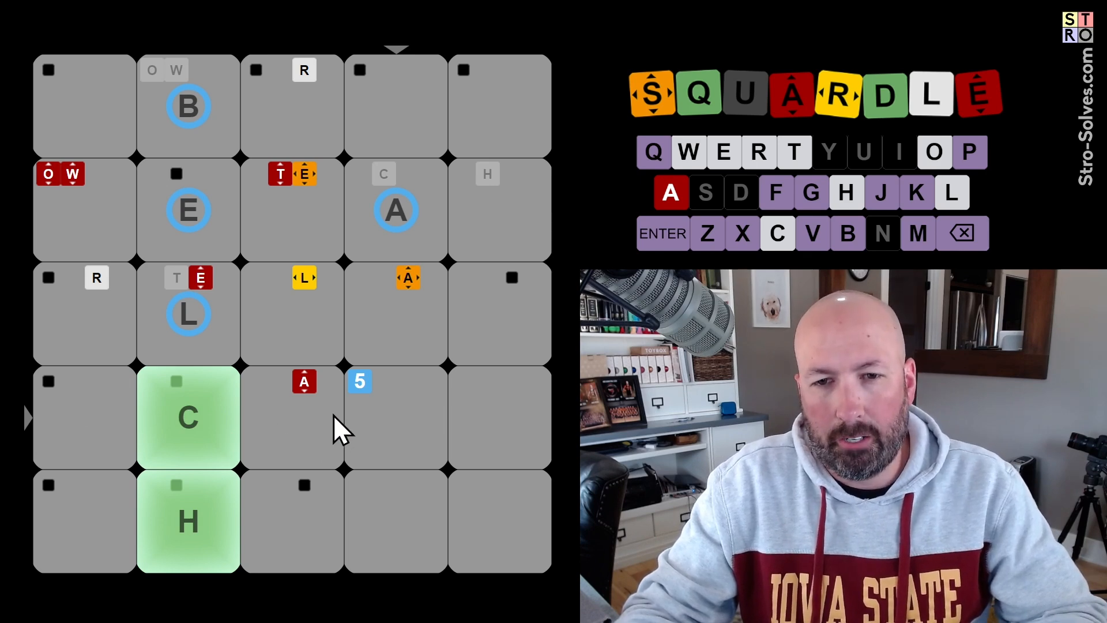
mouse_move(411, 468)
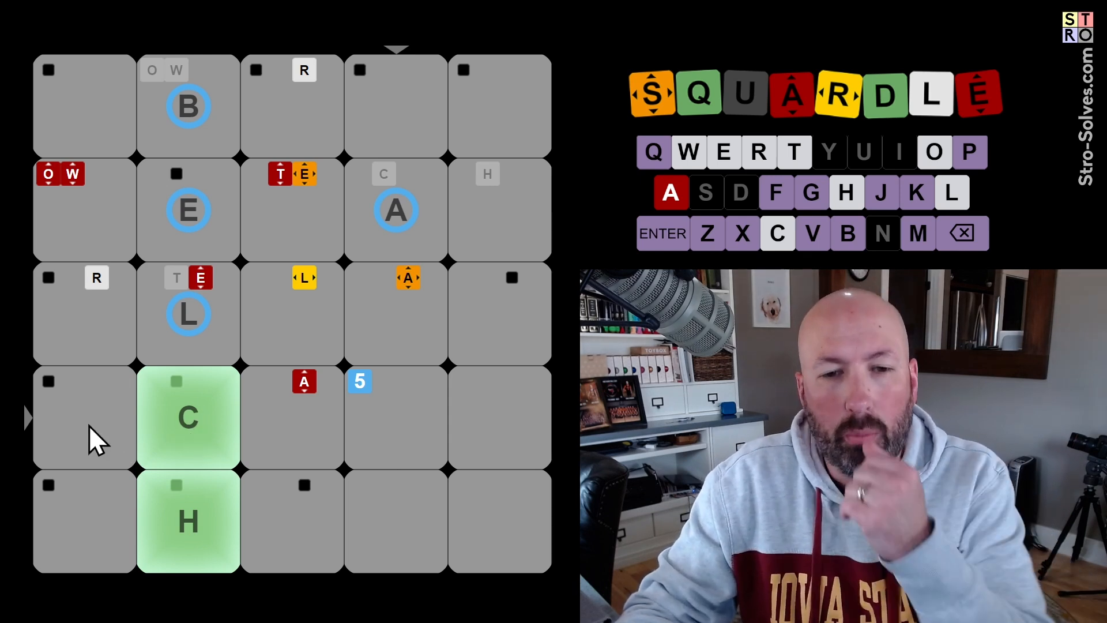
mouse_move(113, 517)
text(O)
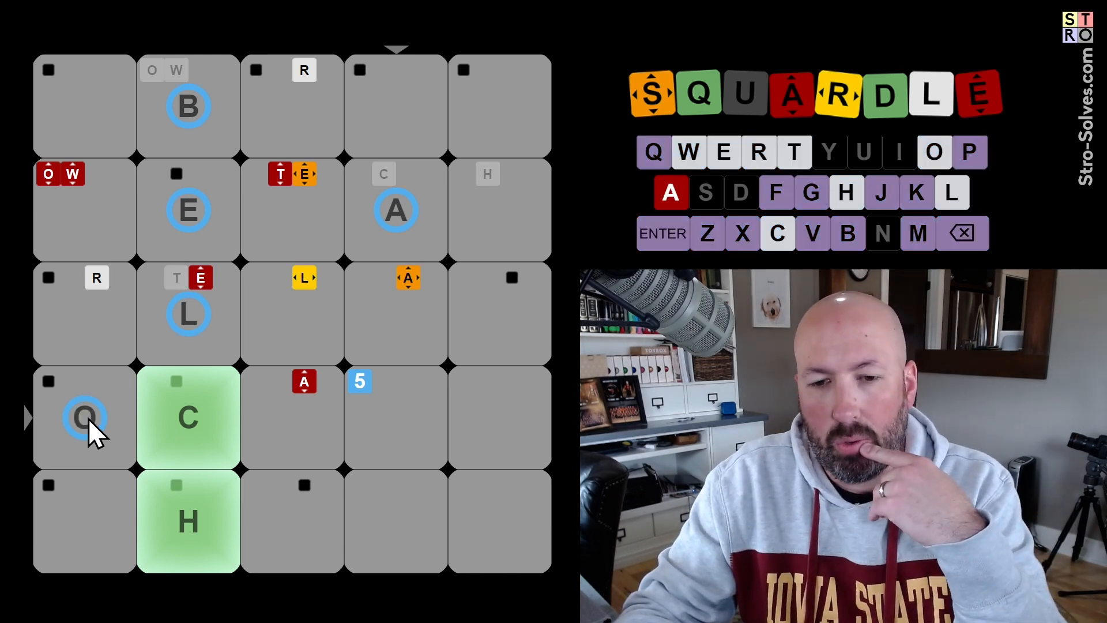
mouse_move(106, 429)
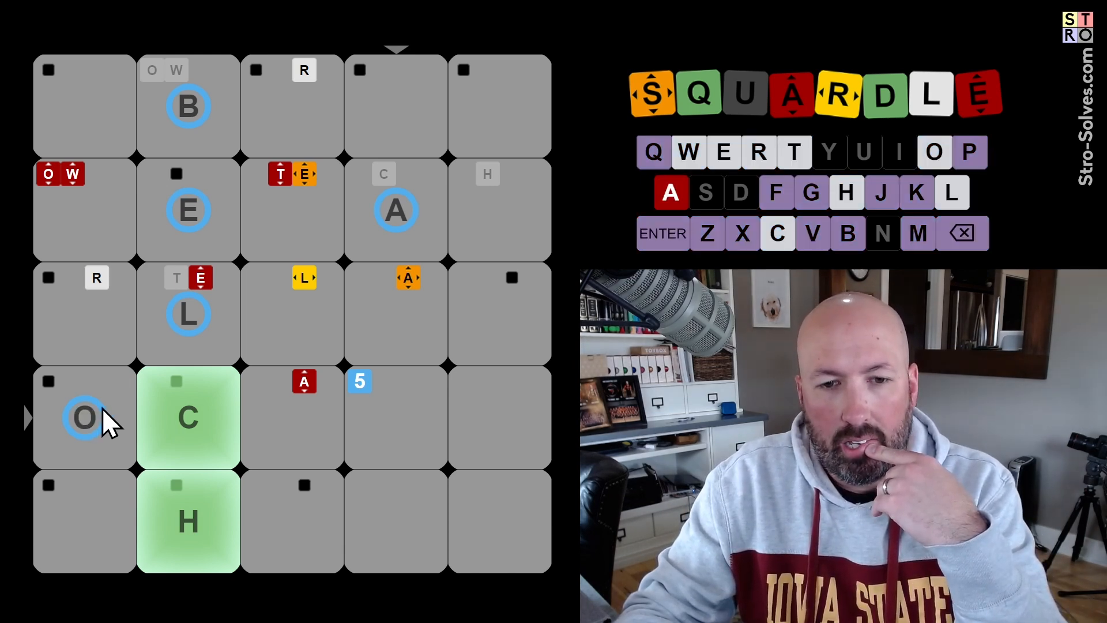
mouse_move(92, 207)
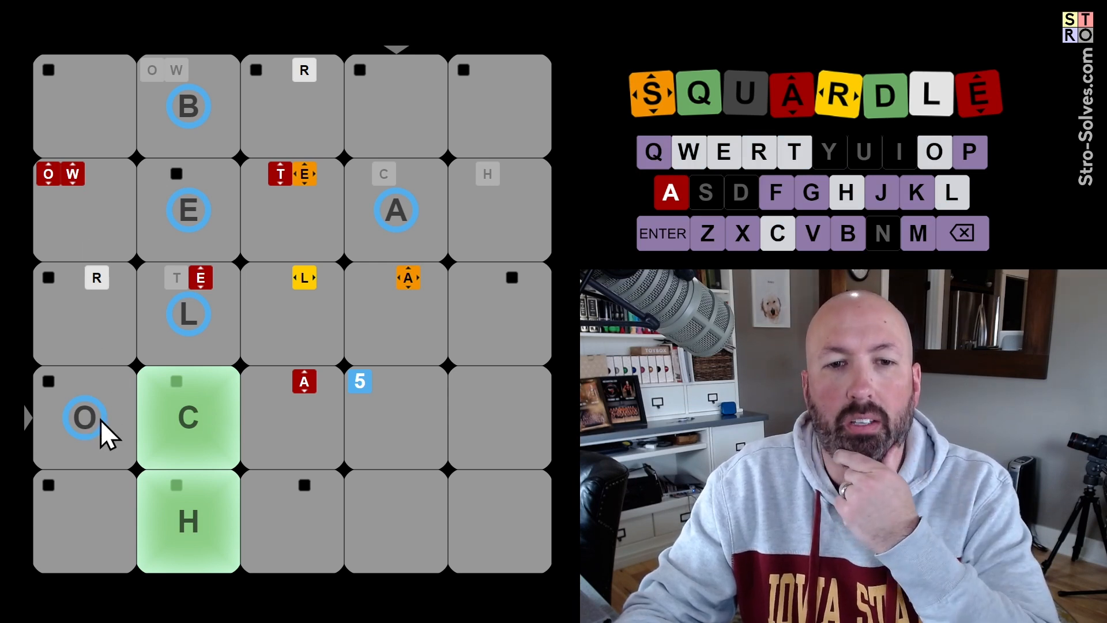
mouse_move(294, 420)
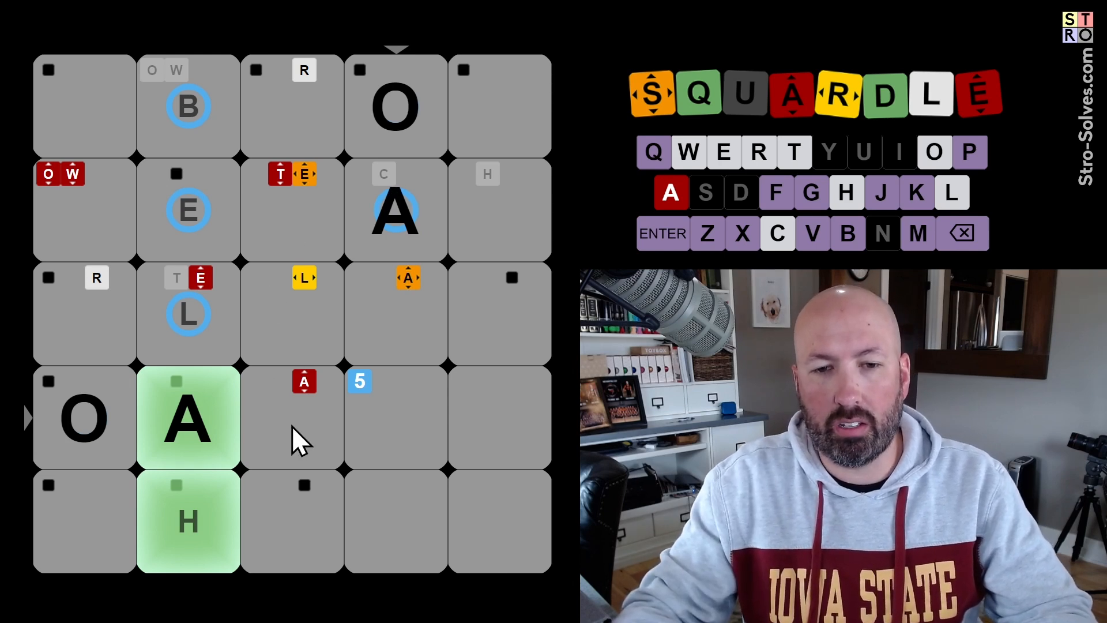
mouse_move(276, 440)
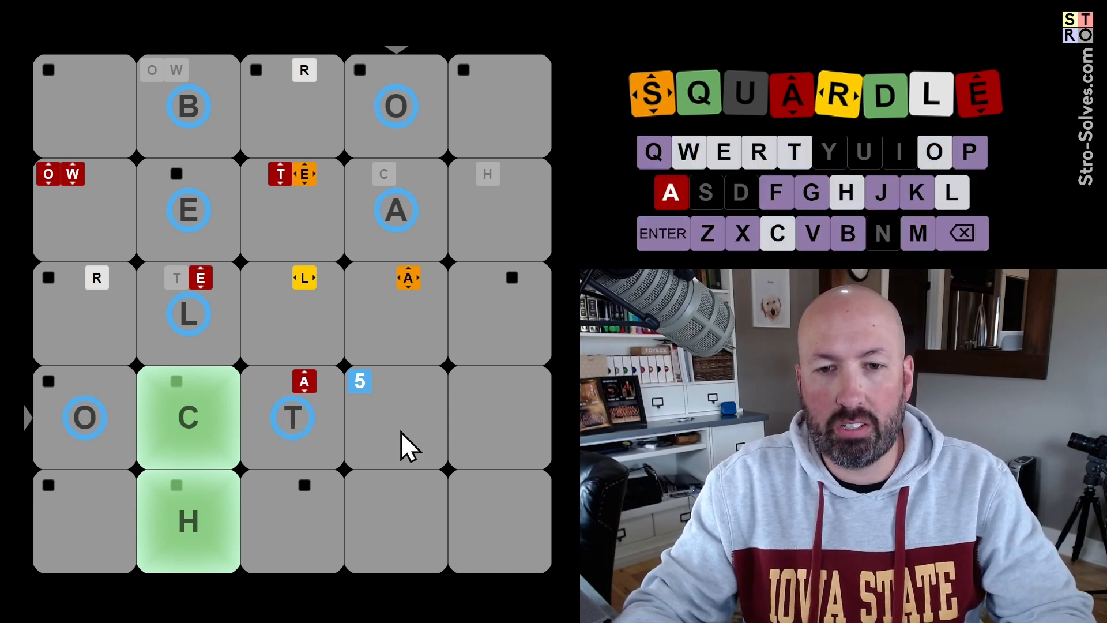
mouse_move(296, 446)
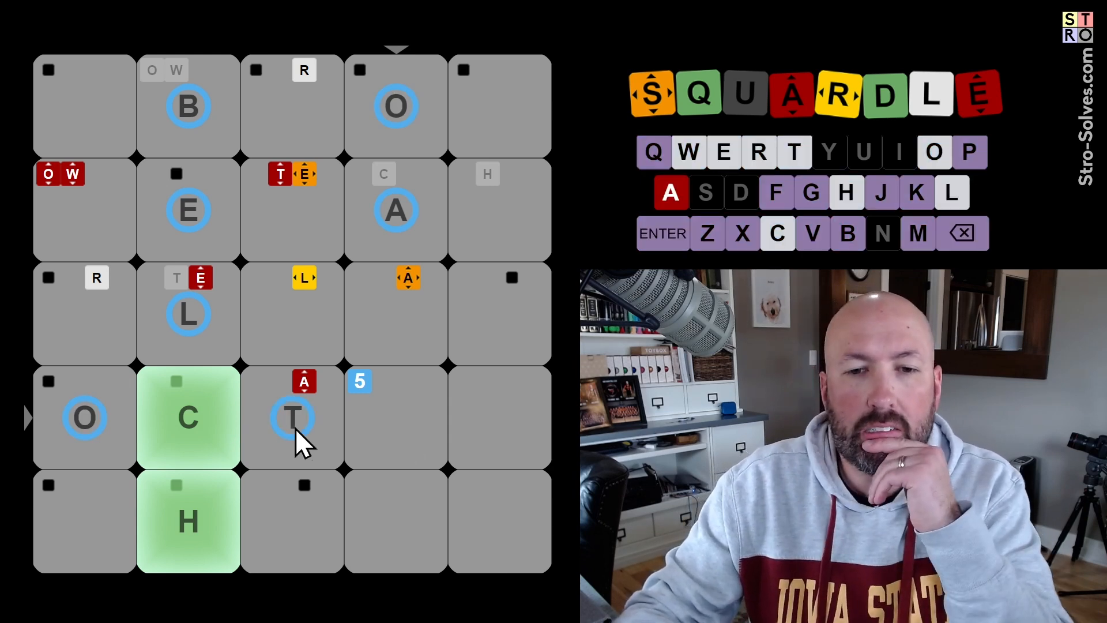
mouse_move(394, 431)
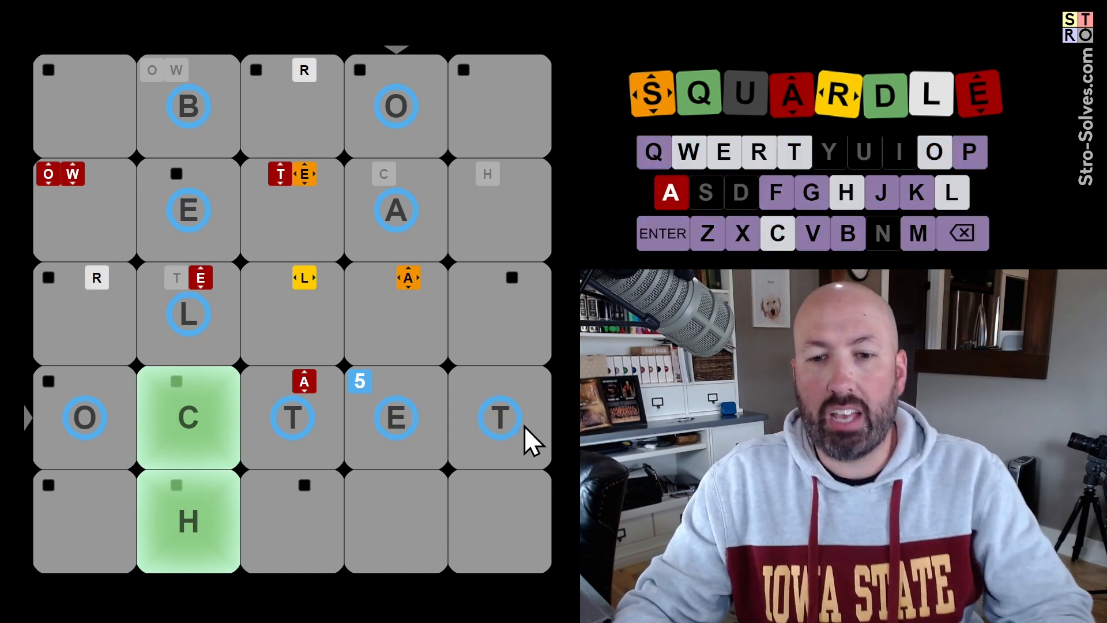
mouse_move(403, 262)
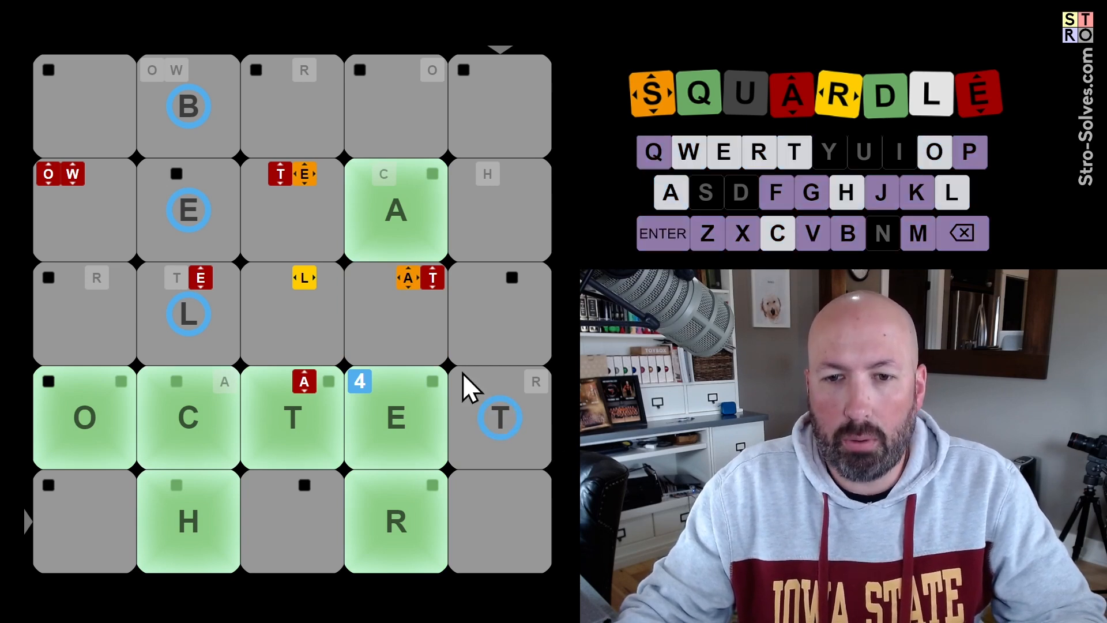
mouse_move(401, 170)
text(P)
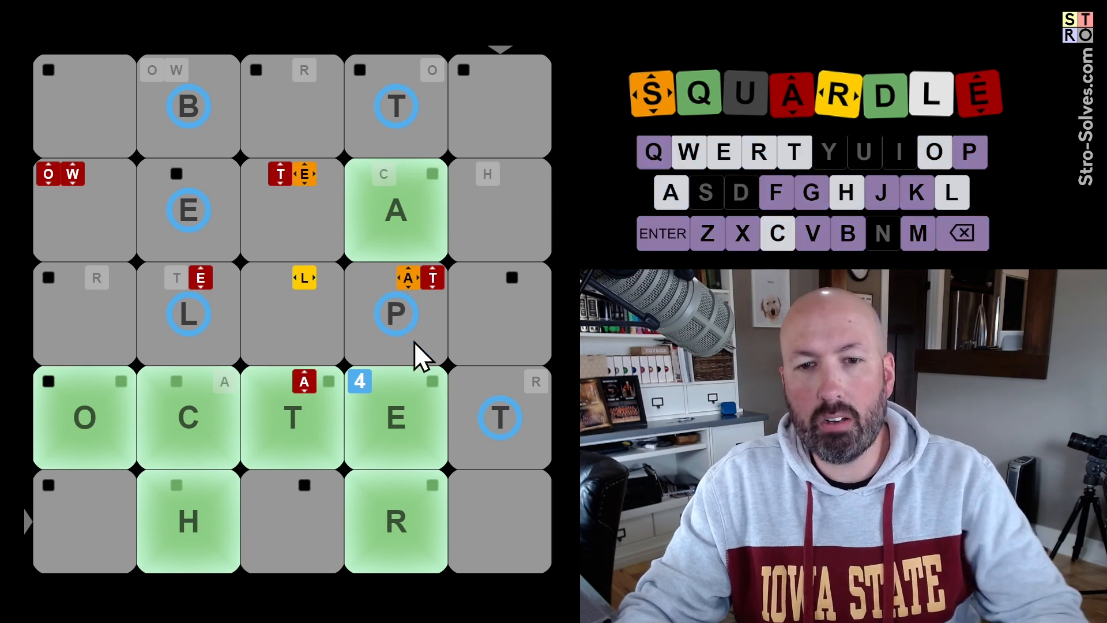
mouse_move(156, 340)
text(A)
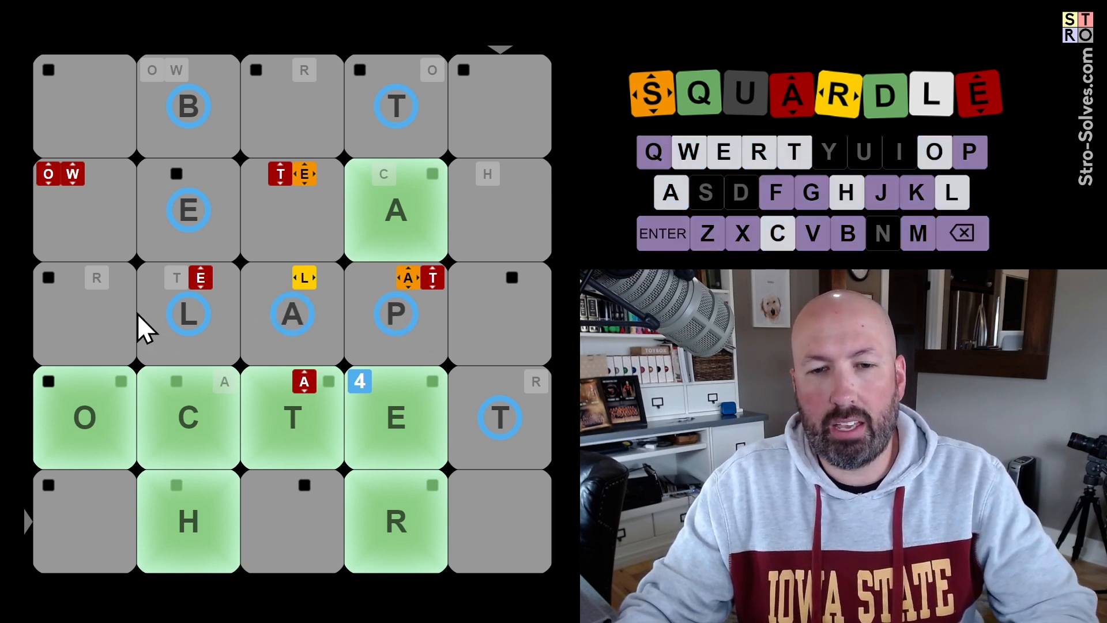
mouse_move(420, 340)
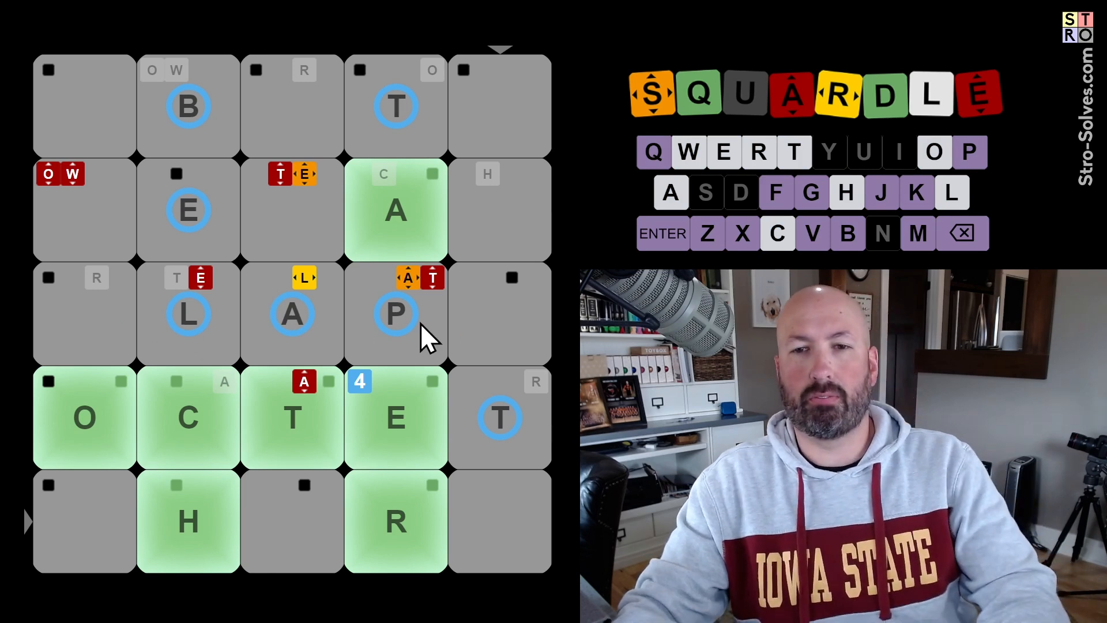
mouse_move(498, 327)
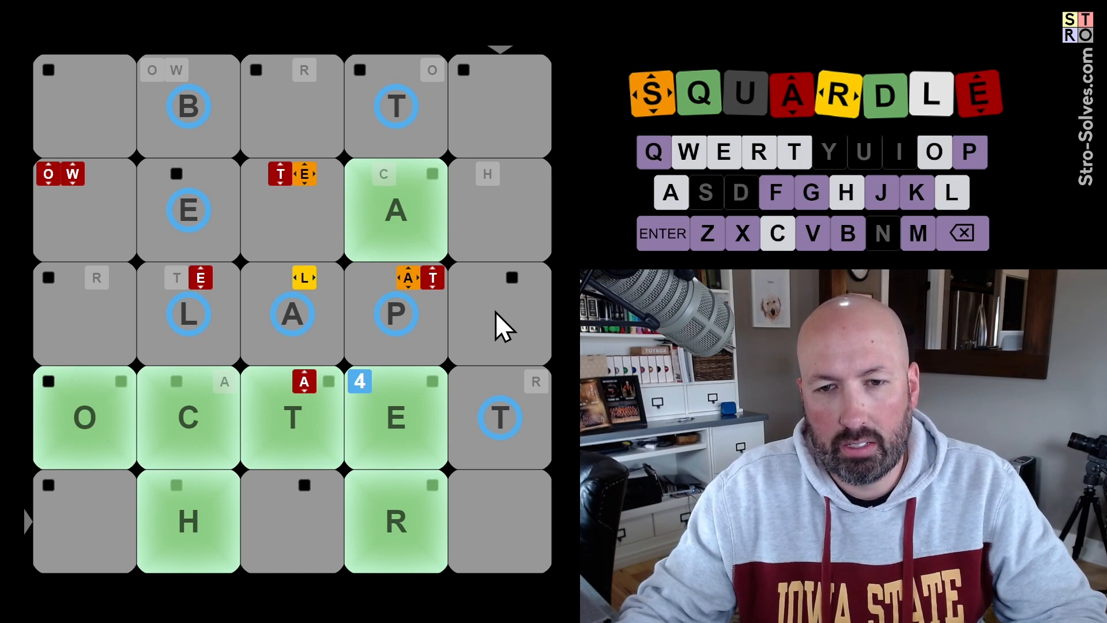
mouse_move(341, 349)
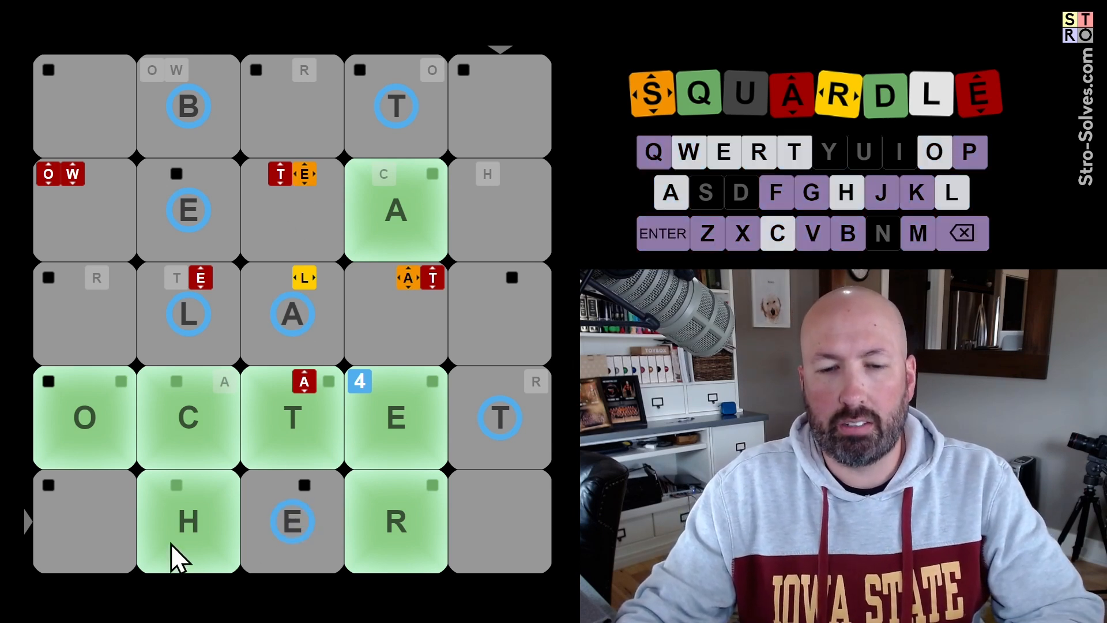
mouse_move(349, 545)
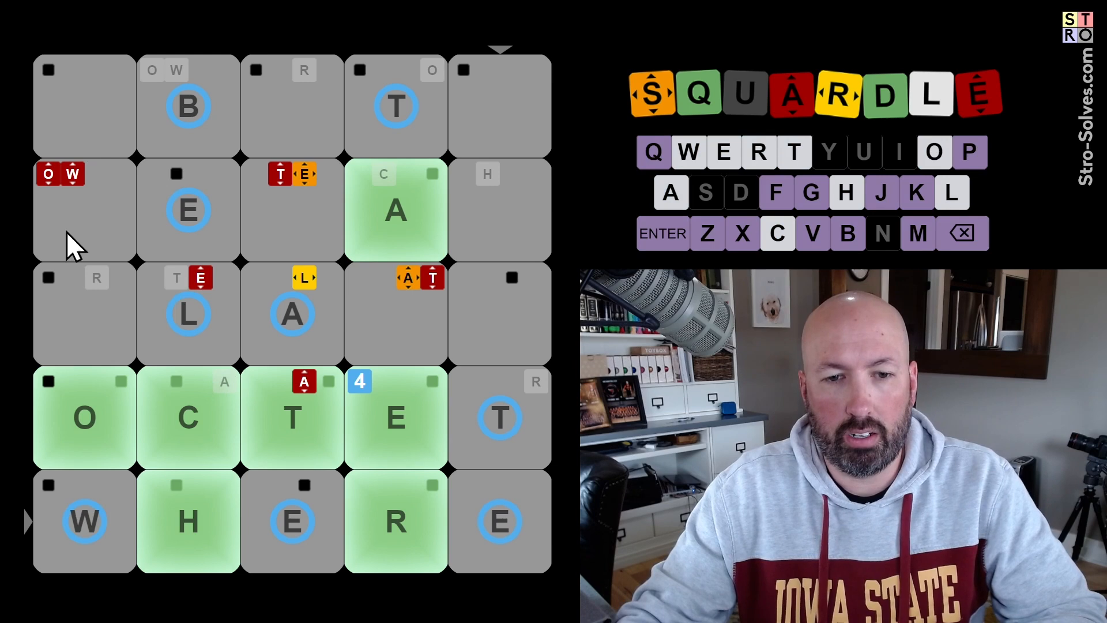
mouse_move(85, 464)
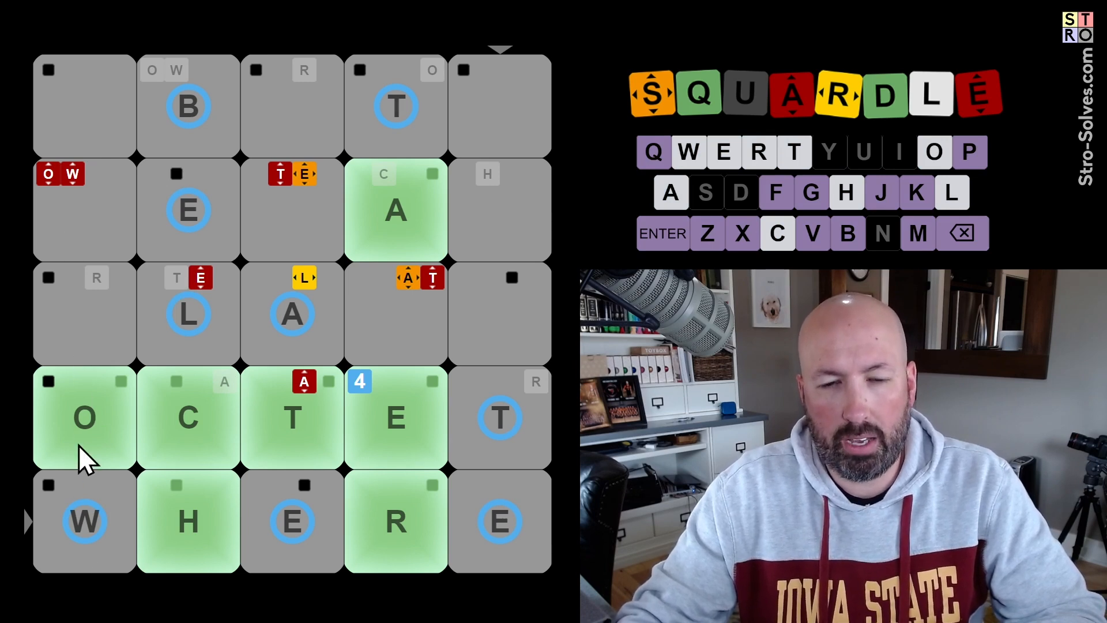
mouse_move(95, 547)
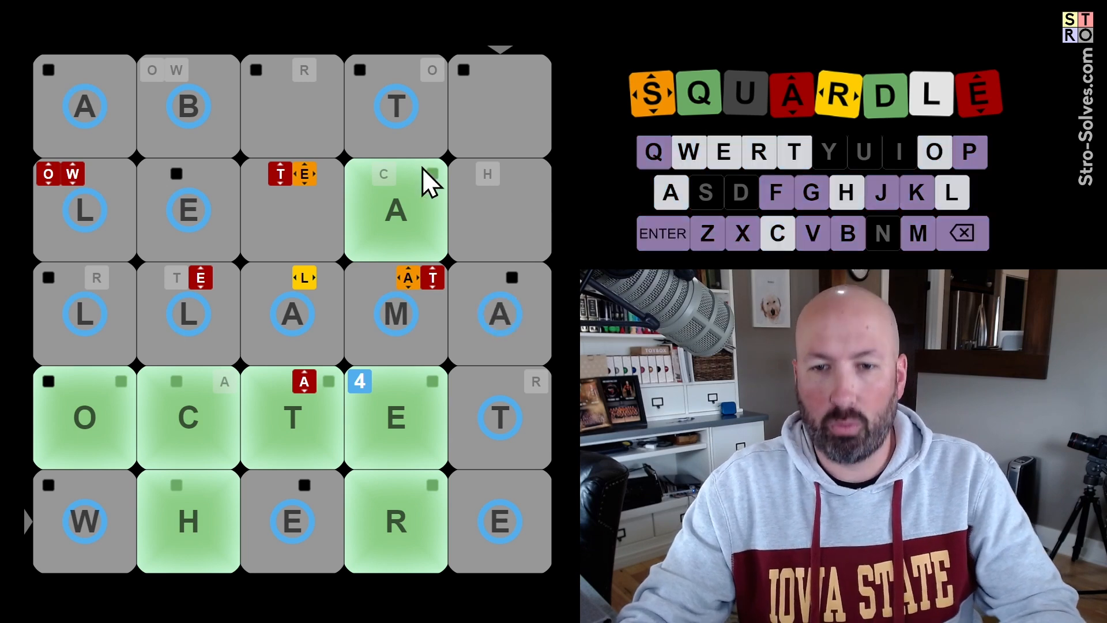
mouse_move(224, 340)
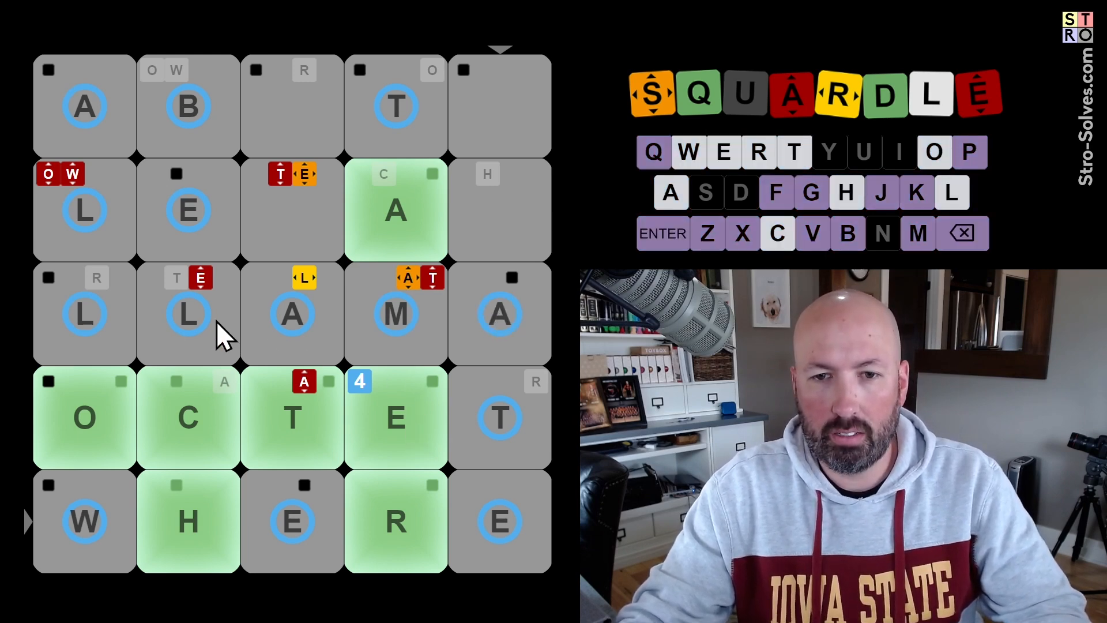
mouse_move(175, 258)
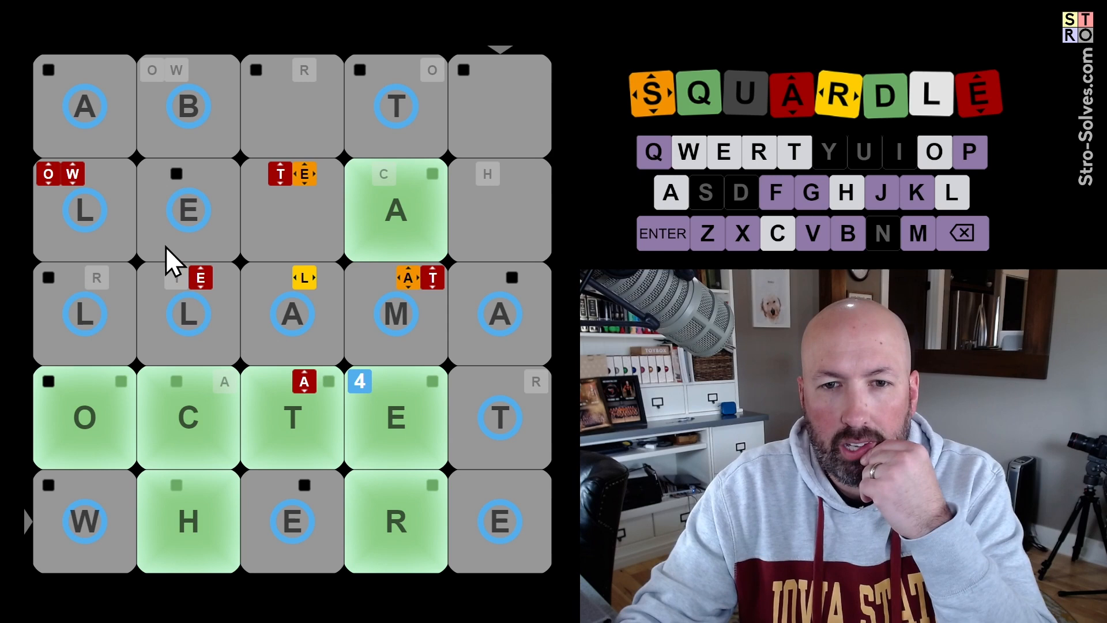
mouse_move(226, 233)
text(ATE)
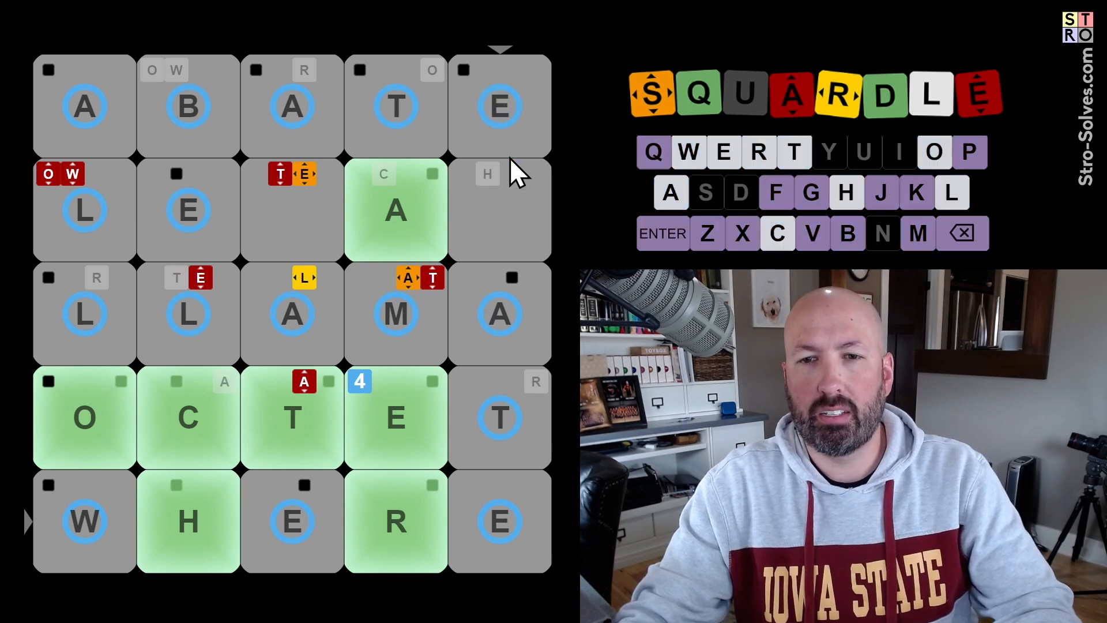
mouse_move(510, 219)
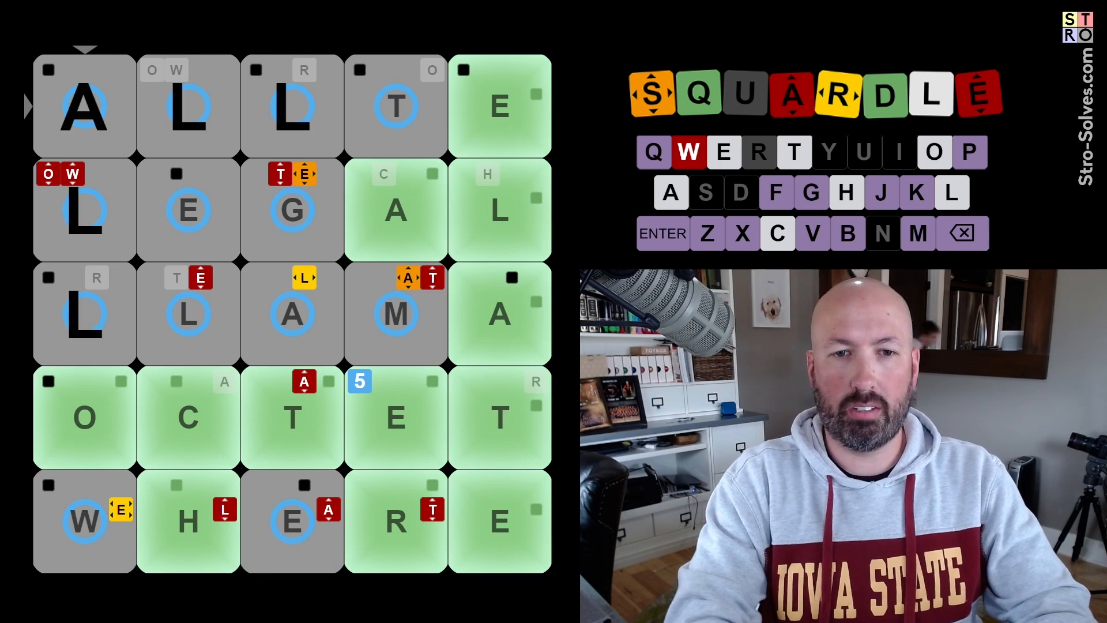
Submit the completed grid so every cell turns green and the You Win popup appears
click(663, 233)
text(AGATE)
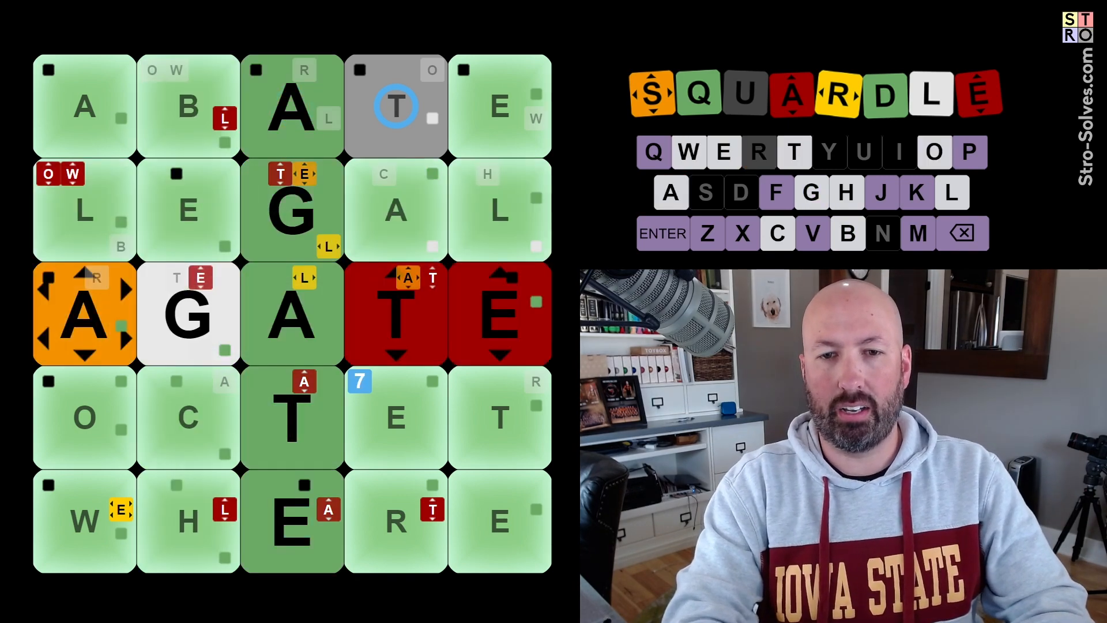
key(ENTER)
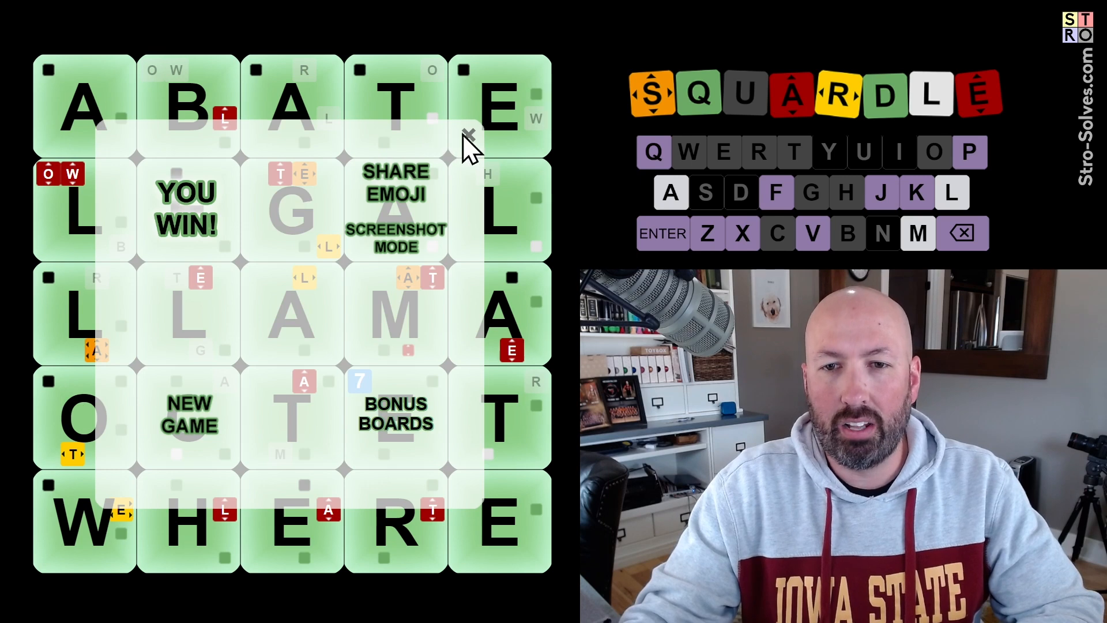
Dismiss the You Win popup to reveal the solved green grid
click(468, 136)
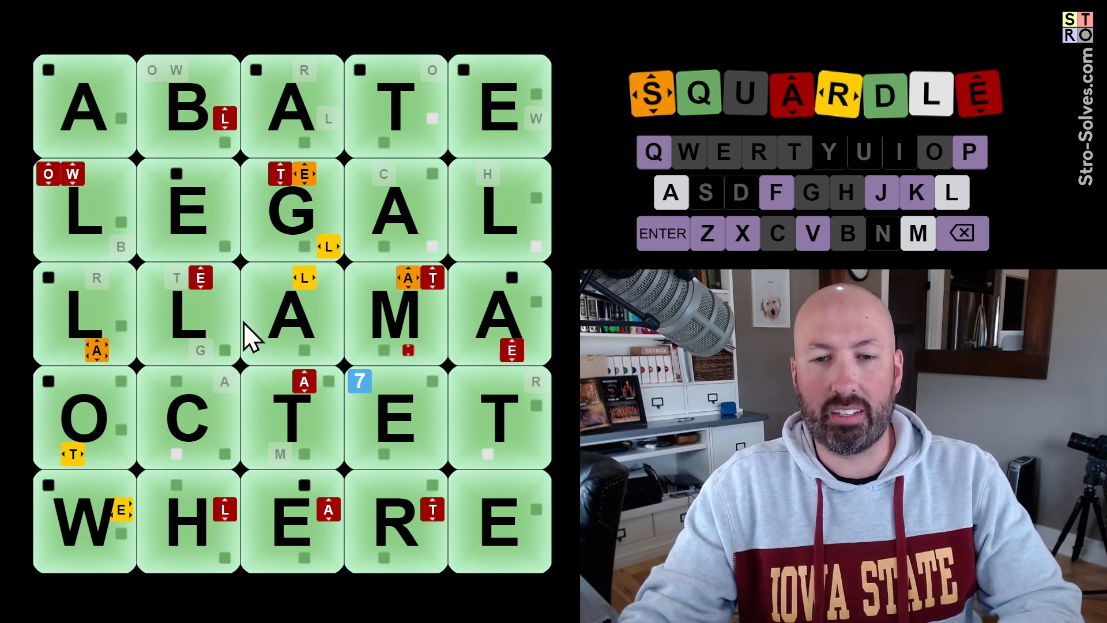
mouse_move(95, 318)
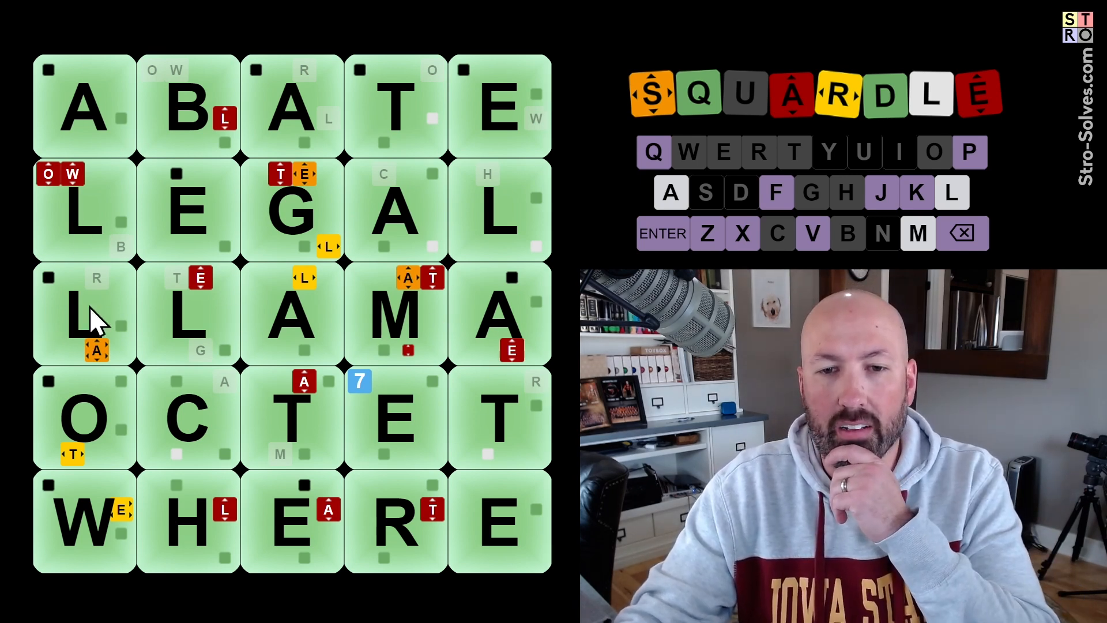